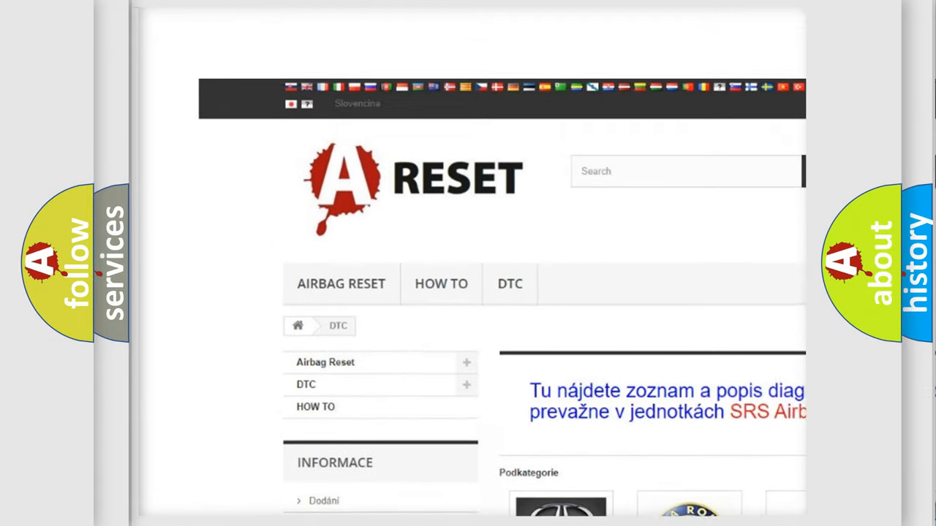
Locate the ALFA ROMEO DTC tile, load its code list, and browse the diagnostic trouble codes.
scroll("down", 3)
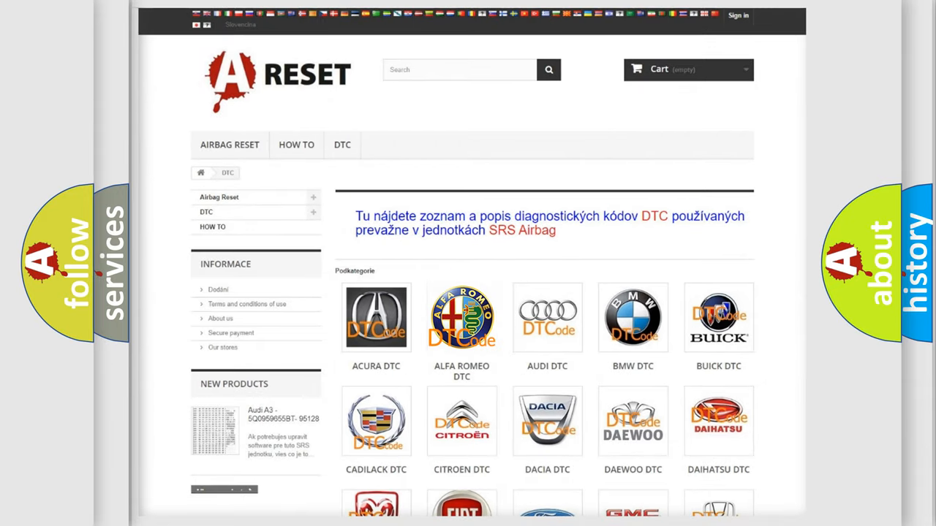
left_click(461, 318)
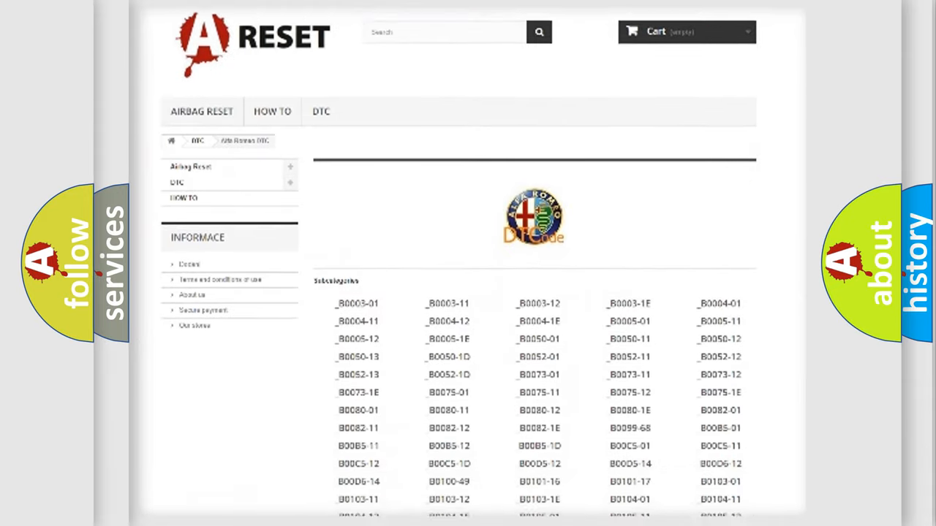
scroll("down", 3)
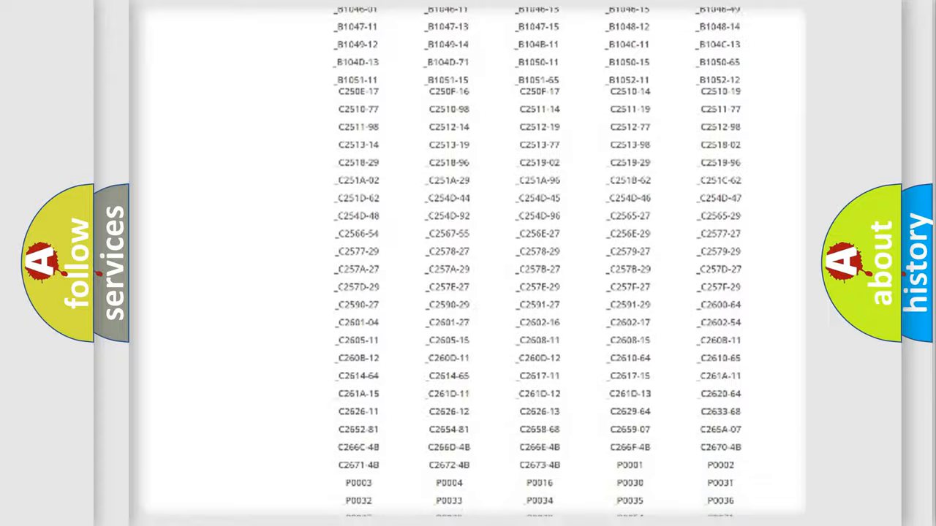